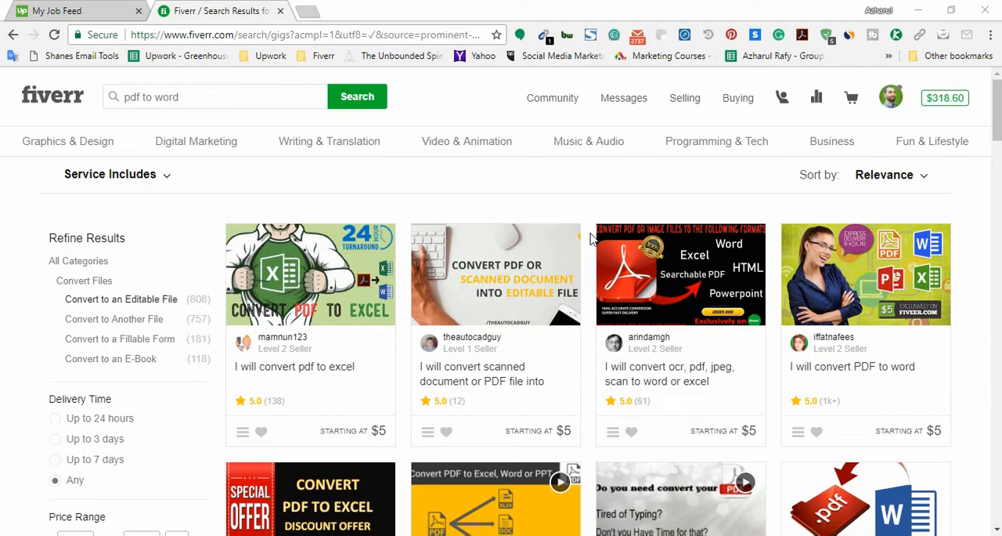
pyautogui.moveTo(436, 362)
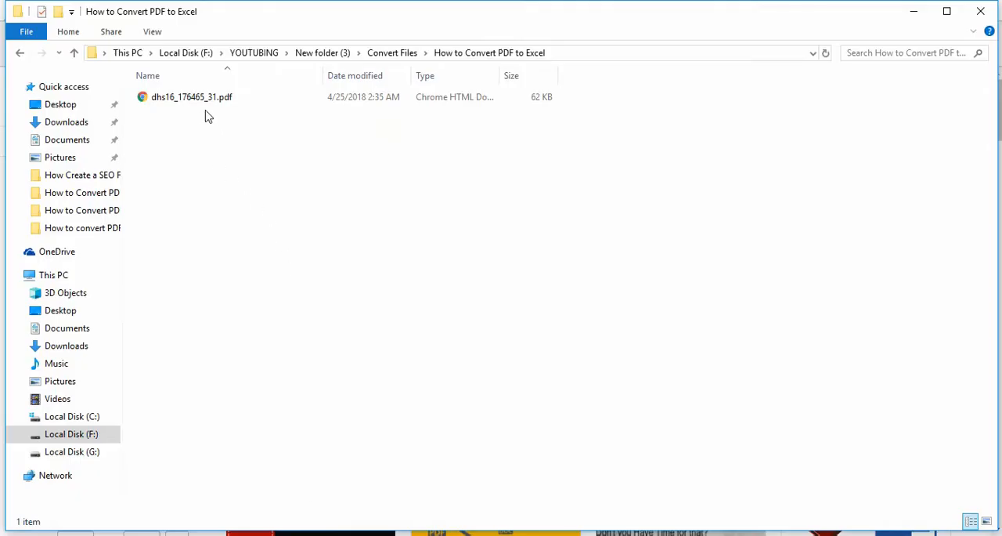
pyautogui.moveTo(216, 109)
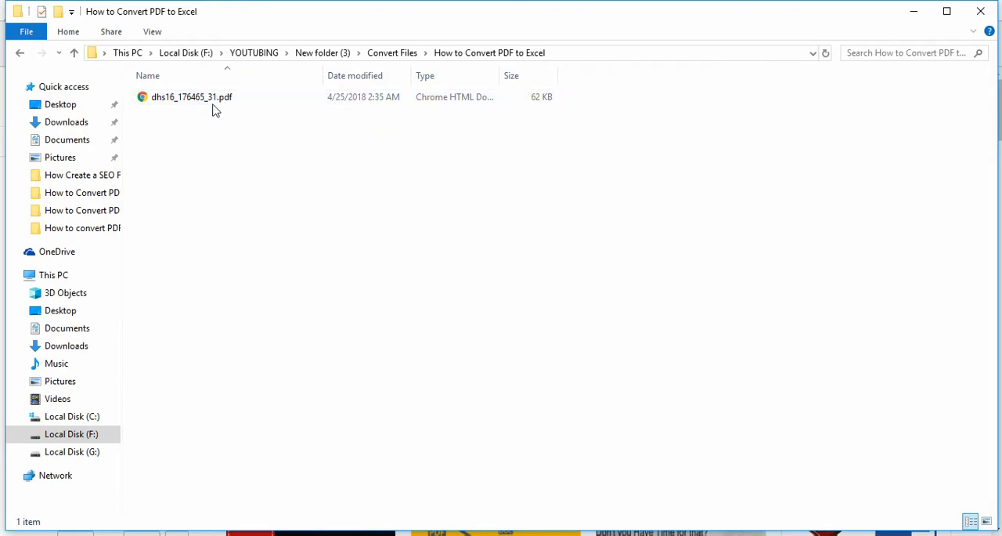
# Step: Open dhs16_176465_31.pdf in Chrome and scroll down through the product list pages
pyautogui.doubleClick(191, 97)
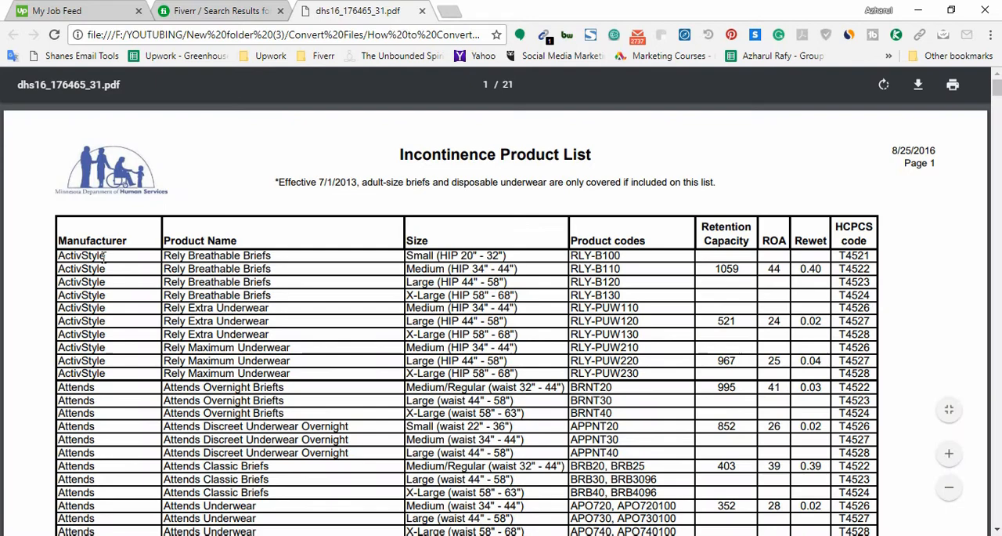
pyautogui.moveTo(654, 329)
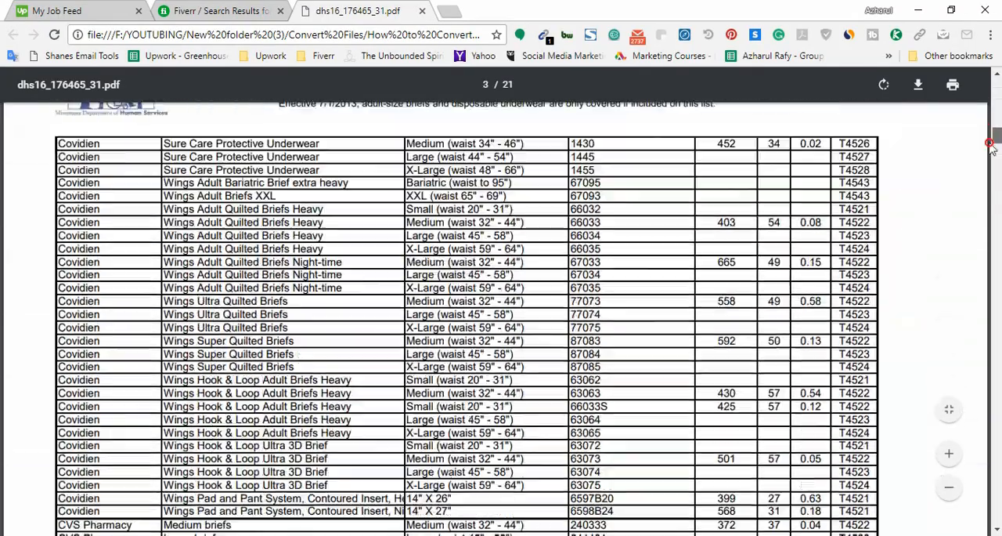
pyautogui.scroll(-3)
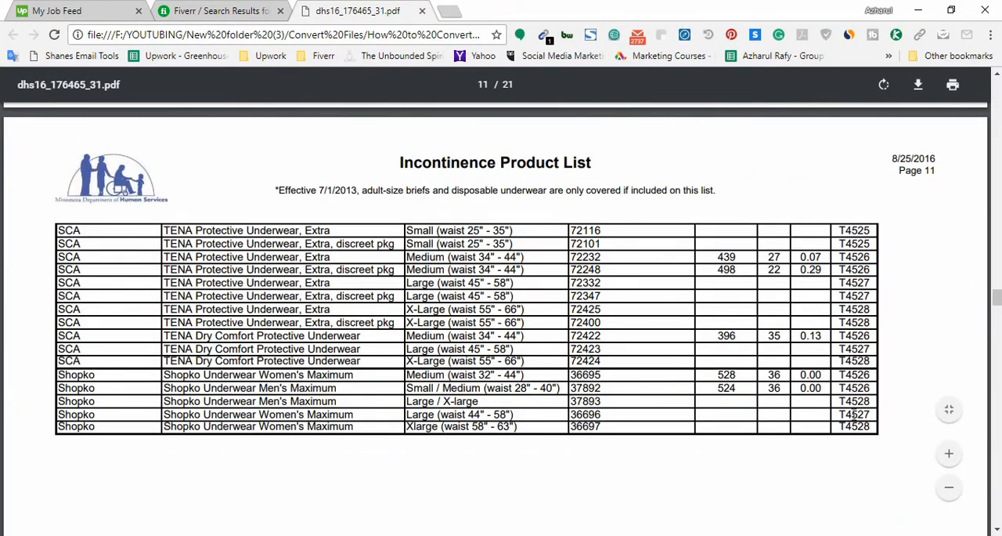
pyautogui.moveTo(456, 140)
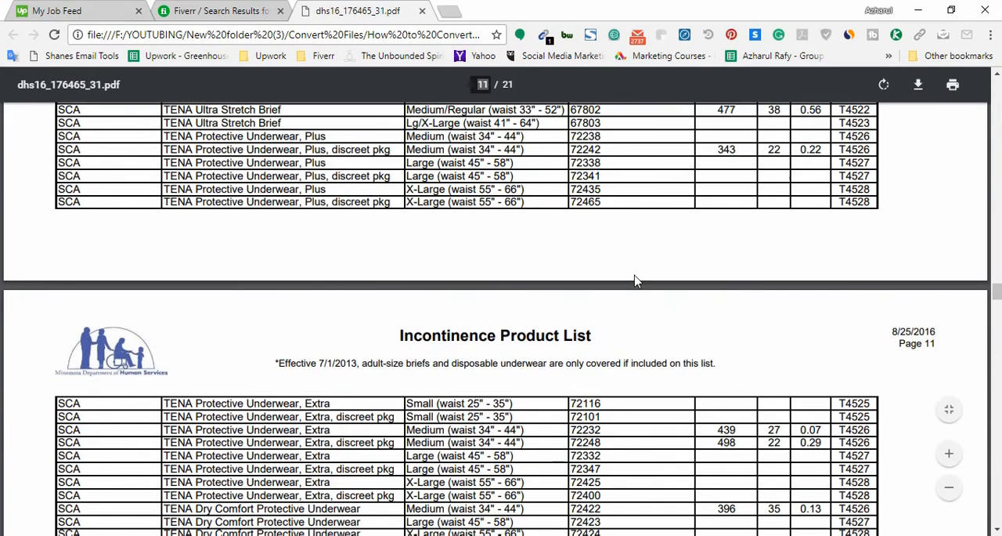
pyautogui.scroll(-3)
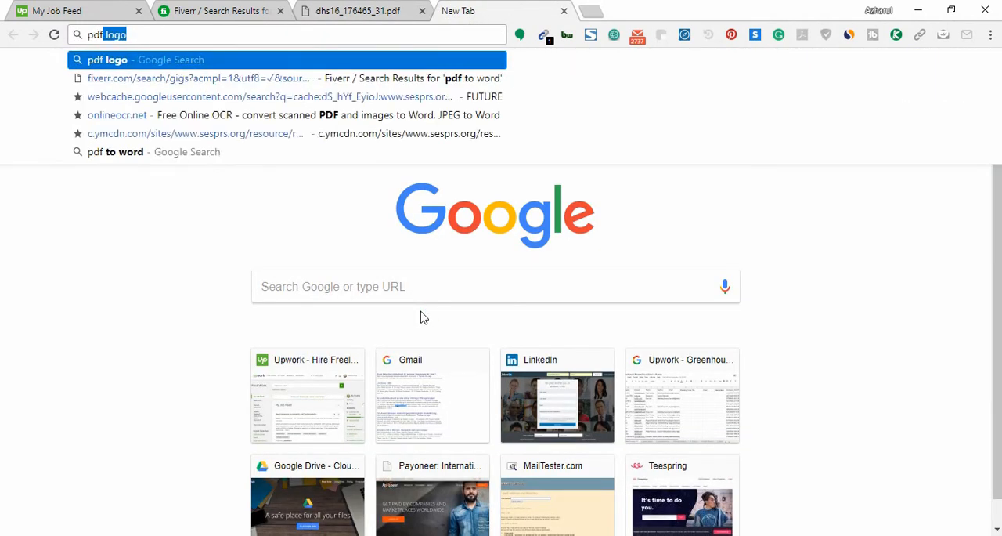
# Step: Enter 'pdftoe' in a new tab's address bar to load pdftoexcel.com
pyautogui.write('pdftoexcel.com')
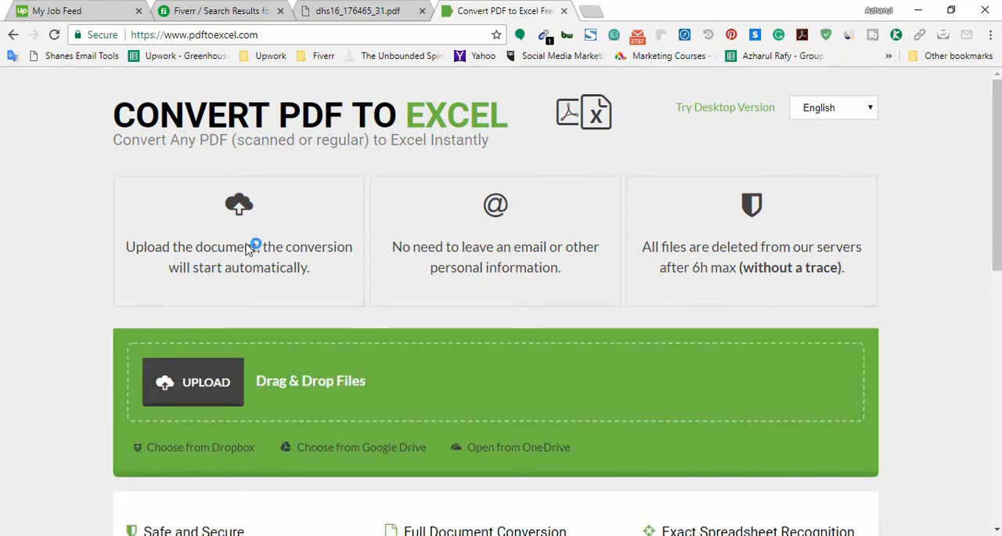
pyautogui.moveTo(553, 233)
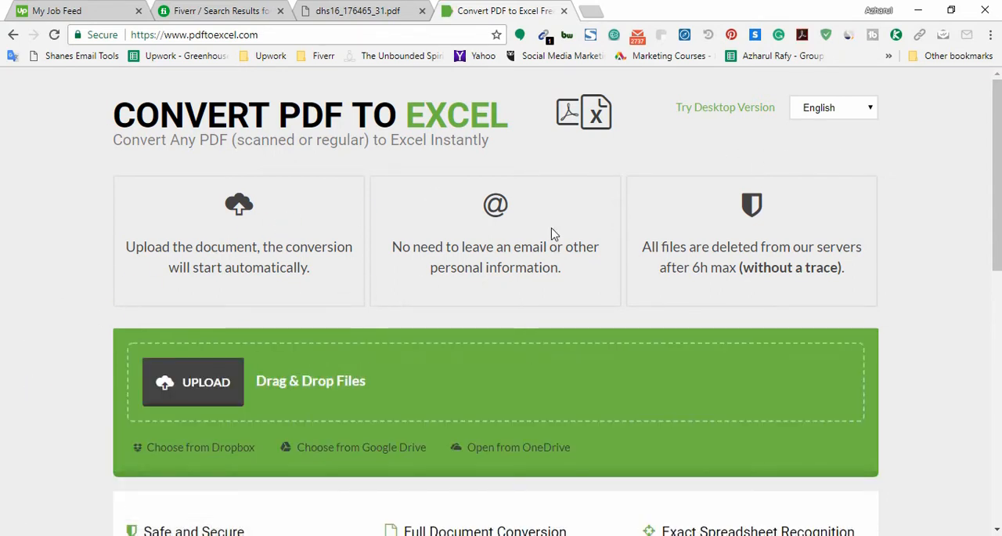
pyautogui.moveTo(530, 241)
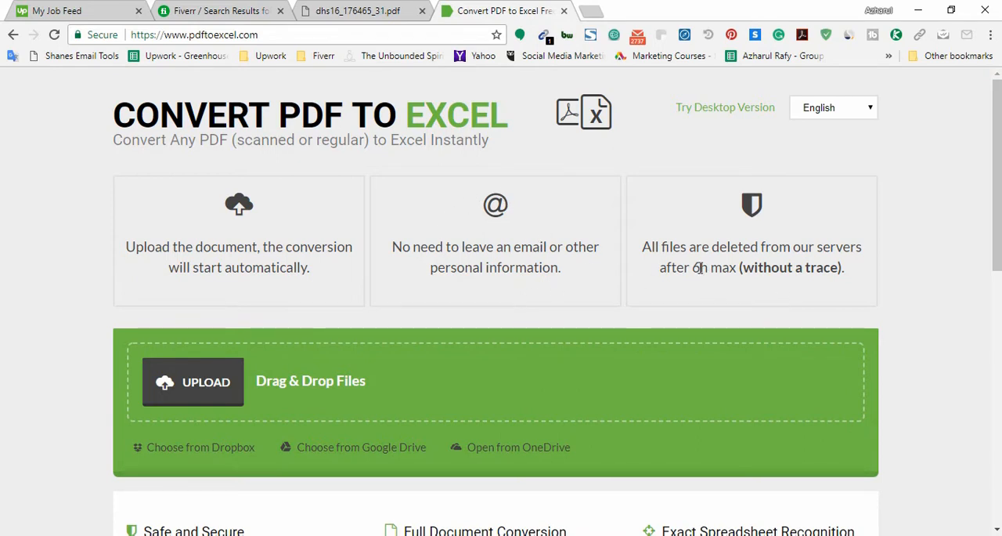
pyautogui.moveTo(692, 294)
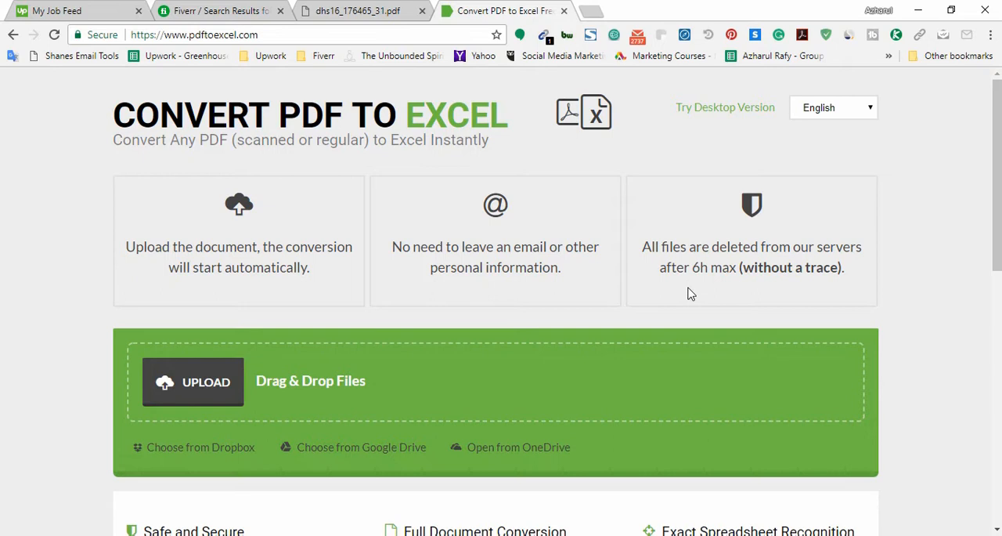
pyautogui.moveTo(686, 270)
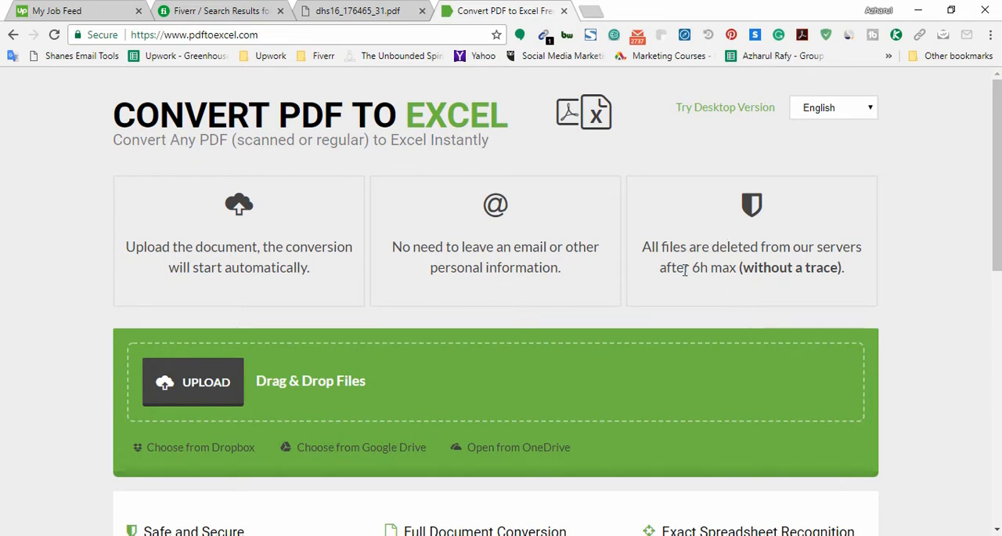
pyautogui.moveTo(896, 259)
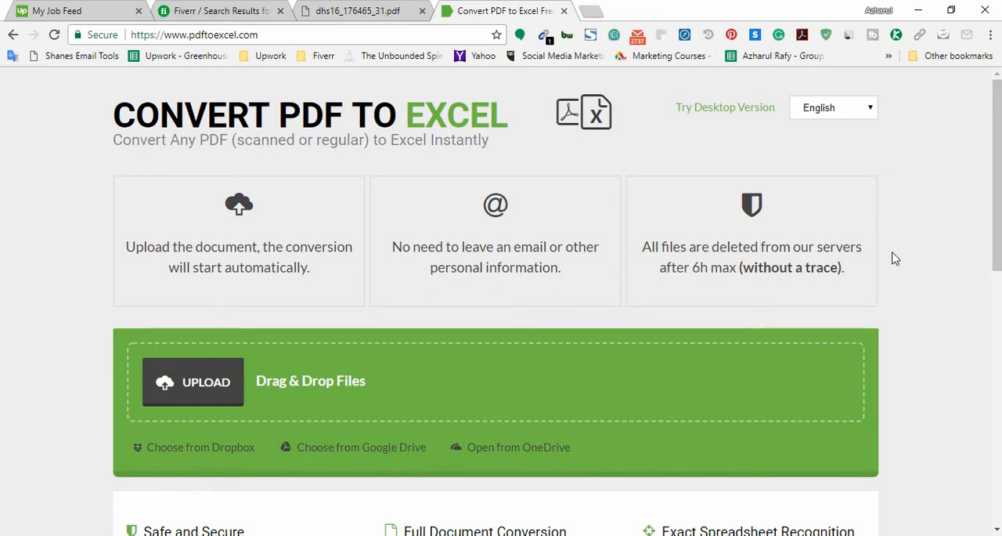
pyautogui.moveTo(807, 247)
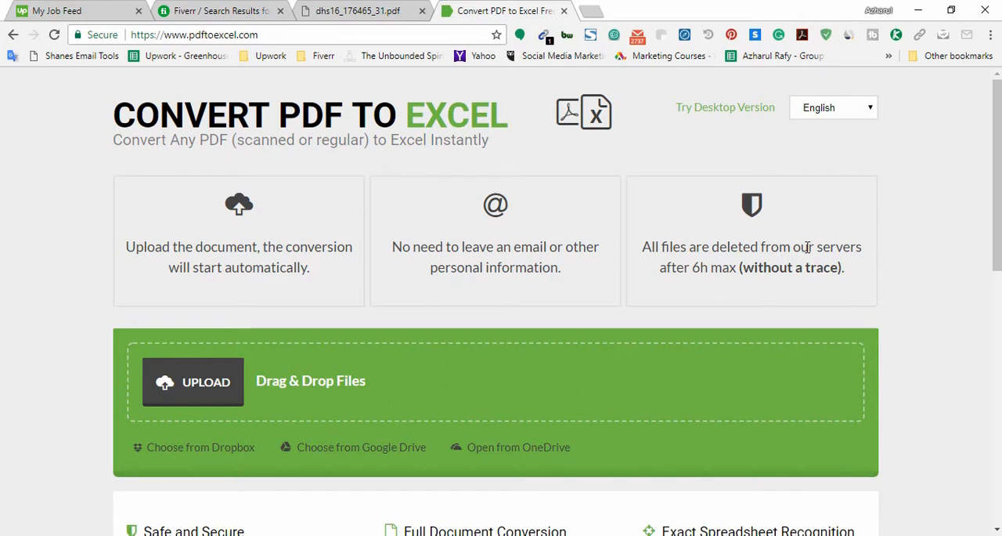
pyautogui.moveTo(800, 238)
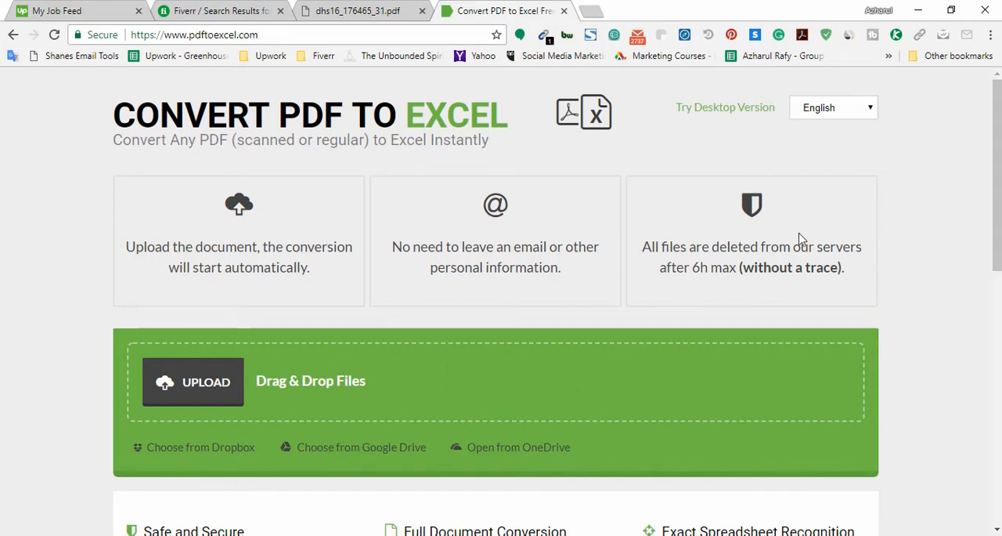
pyautogui.moveTo(782, 275)
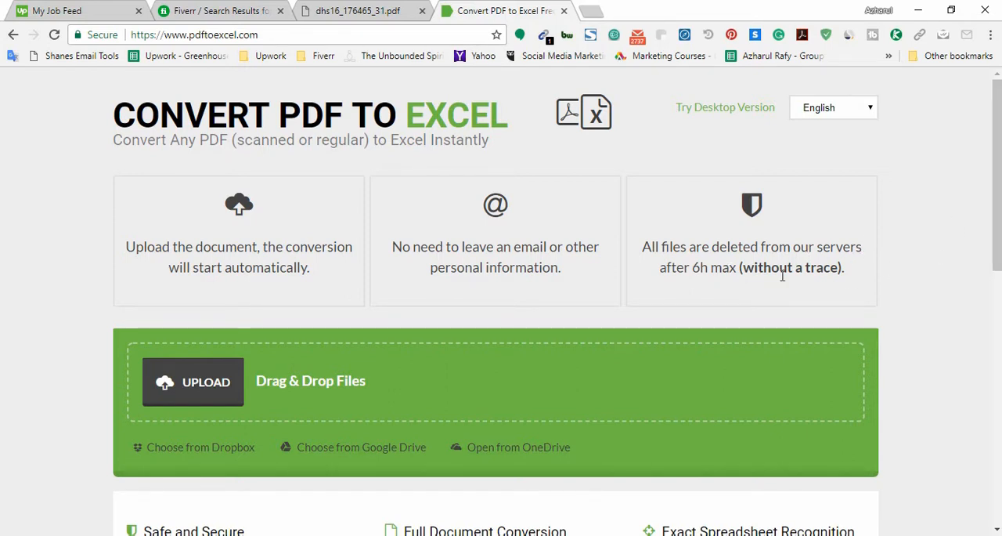
pyautogui.scroll(-3)
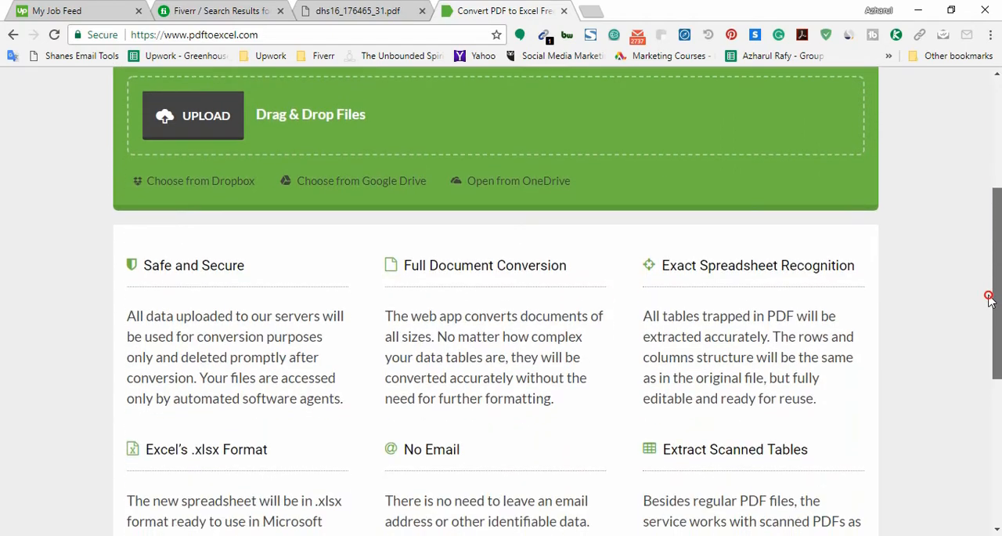
pyautogui.scroll(-3)
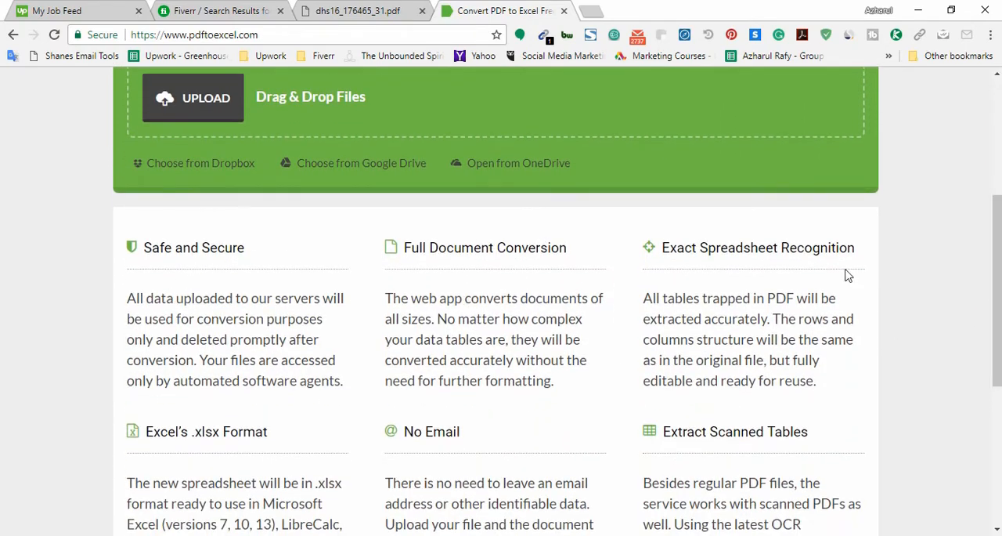
pyautogui.scroll(-3)
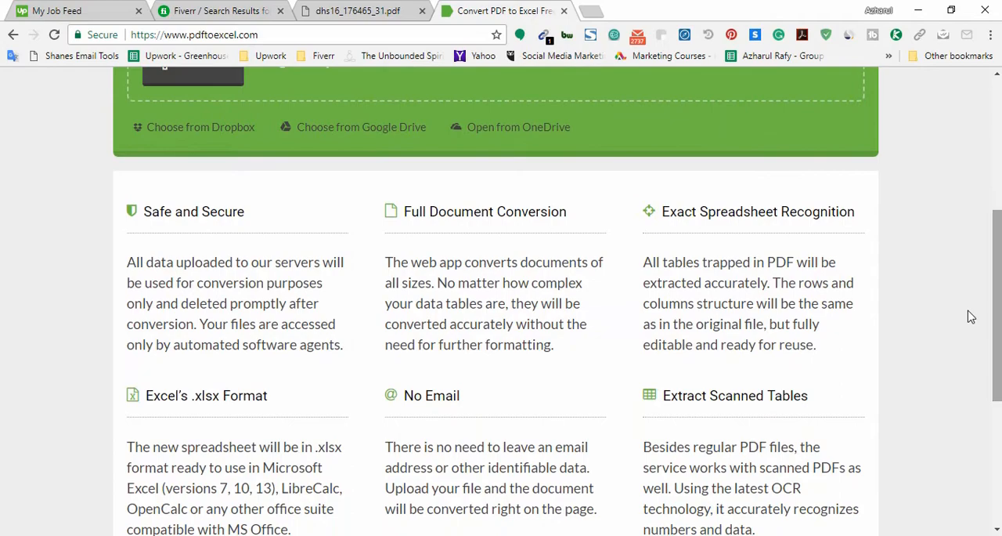
pyautogui.scroll(-3)
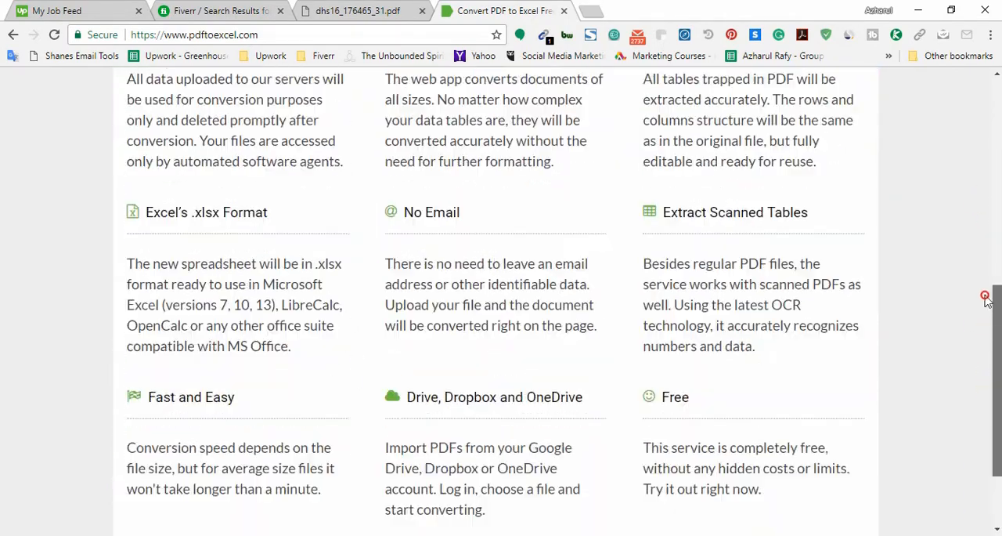
pyautogui.scroll(3)
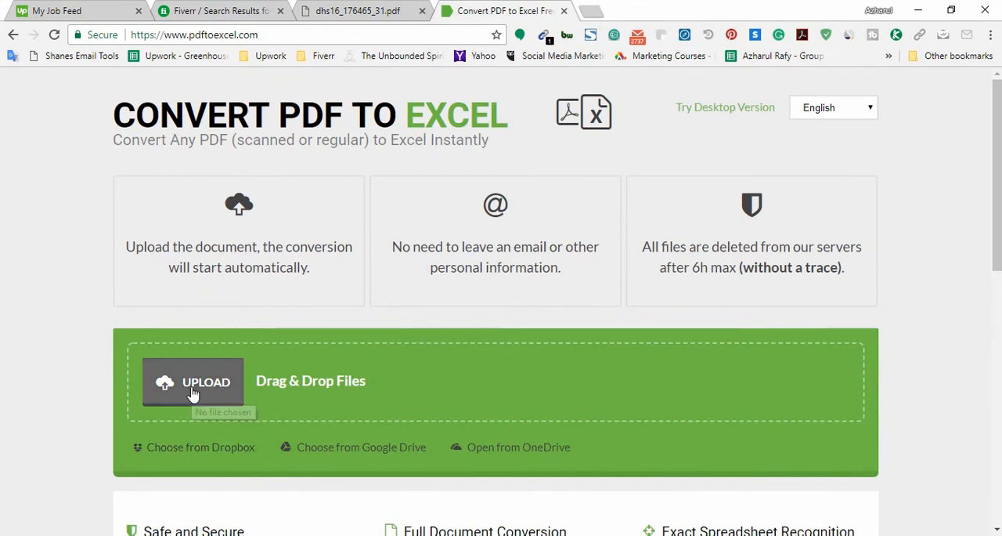
# Step: Upload dhs16_176465_31.pdf from the How to Convert PDF to Excel folder
pyautogui.click(194, 382)
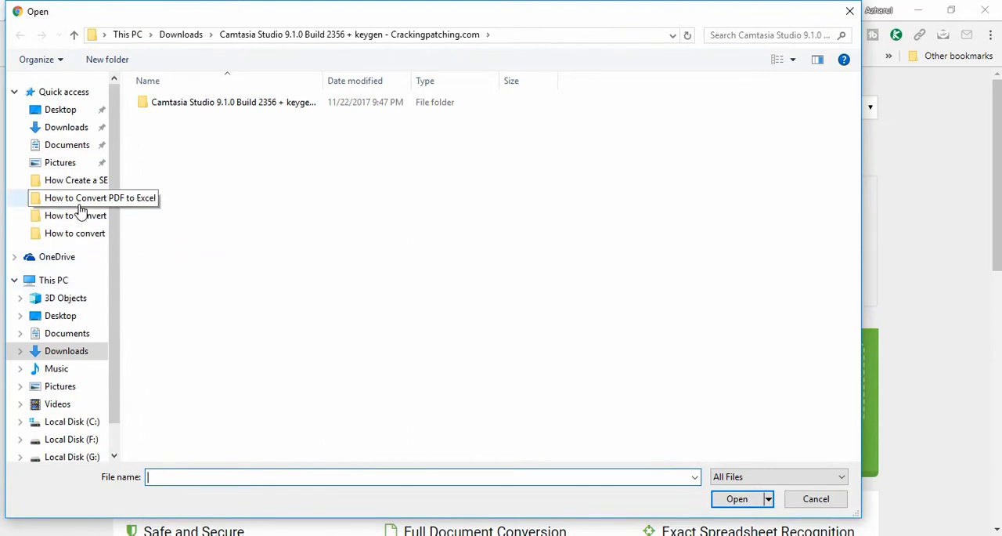
pyautogui.doubleClick(78, 197)
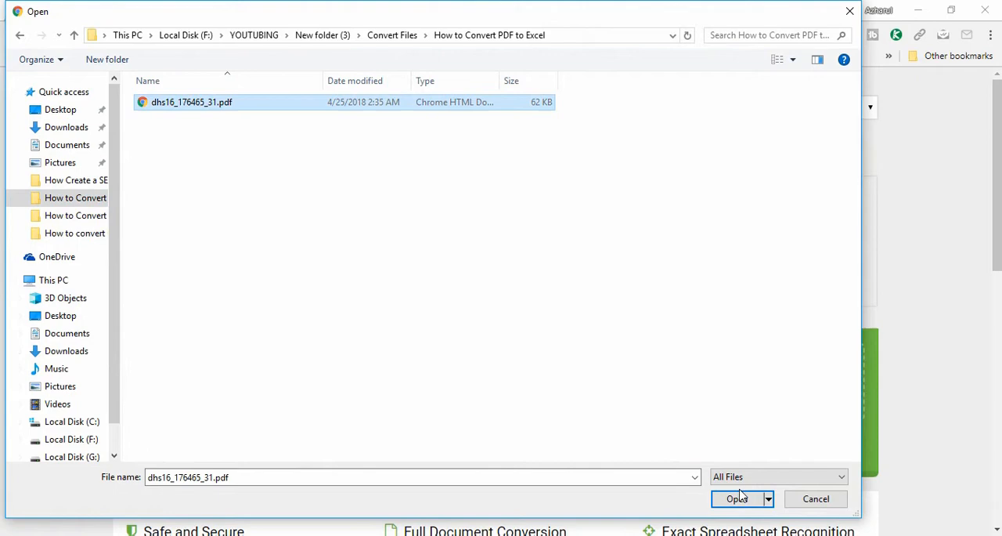
pyautogui.click(738, 498)
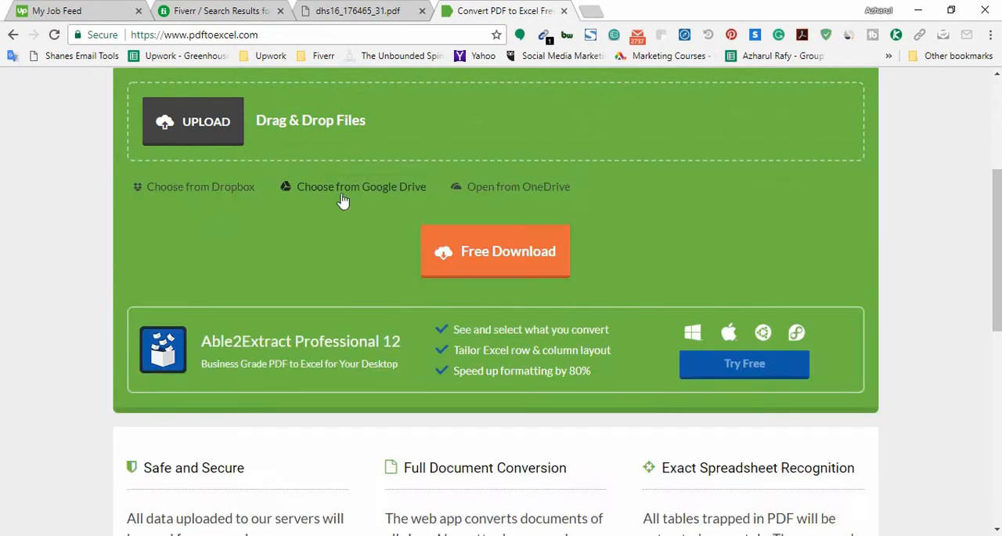
pyautogui.moveTo(121, 259)
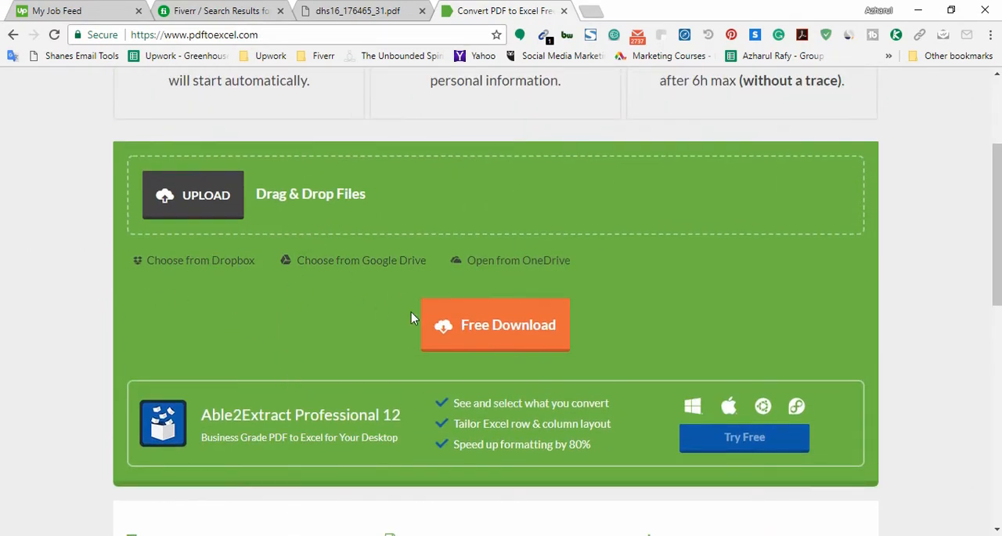
pyautogui.moveTo(515, 334)
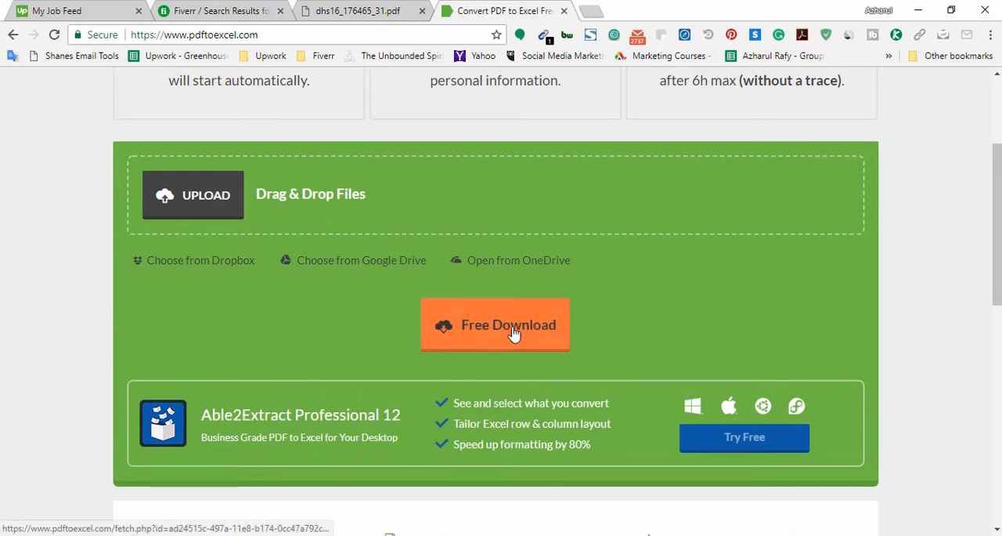
pyautogui.moveTo(530, 337)
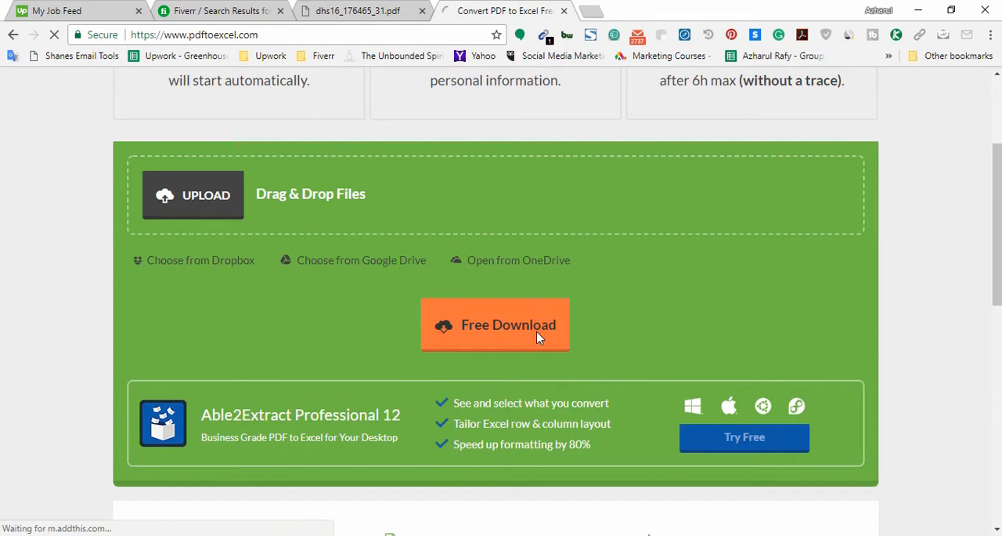
# Step: Free Download dhs16_176465_31.xlsx and save it into How to Convert PDF to Excel
pyautogui.click(508, 325)
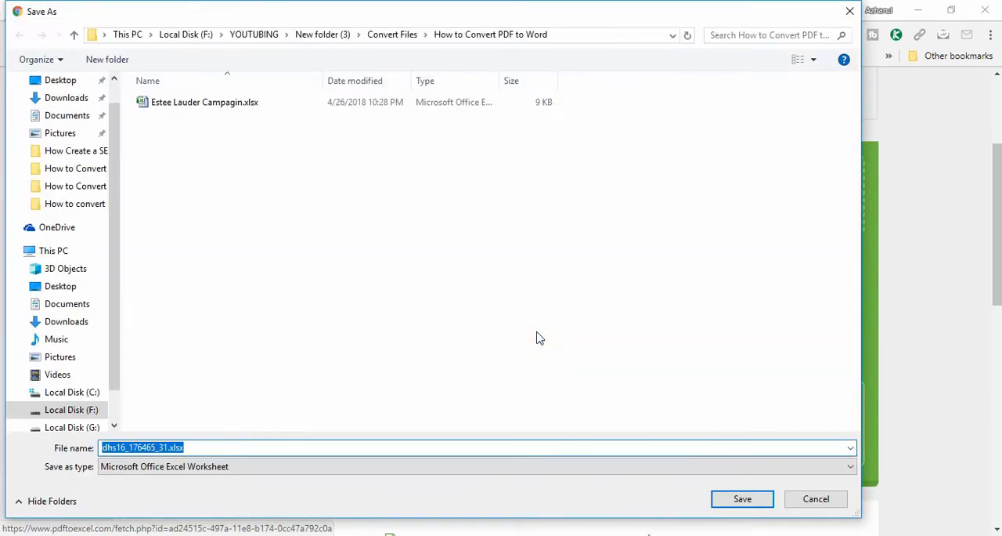
pyautogui.moveTo(290, 52)
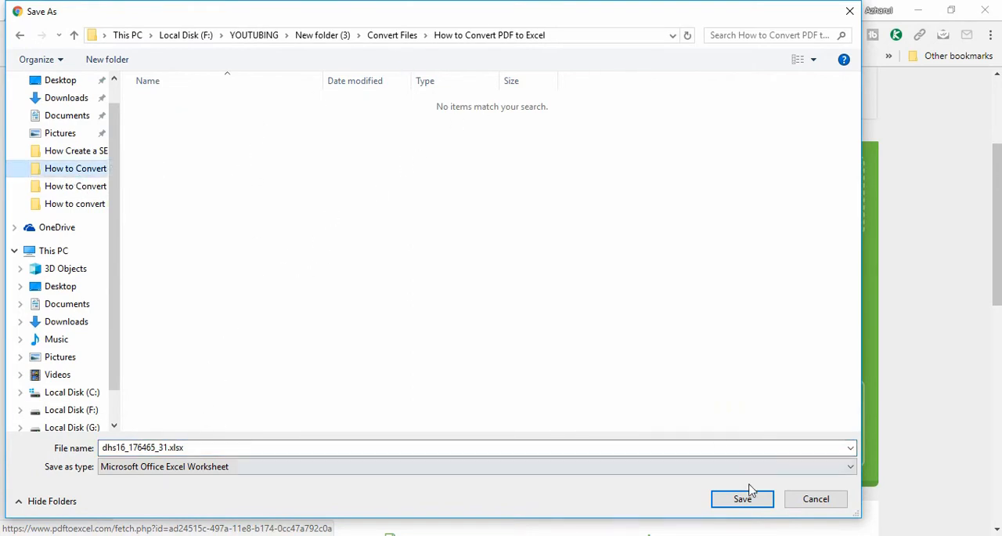
pyautogui.click(741, 498)
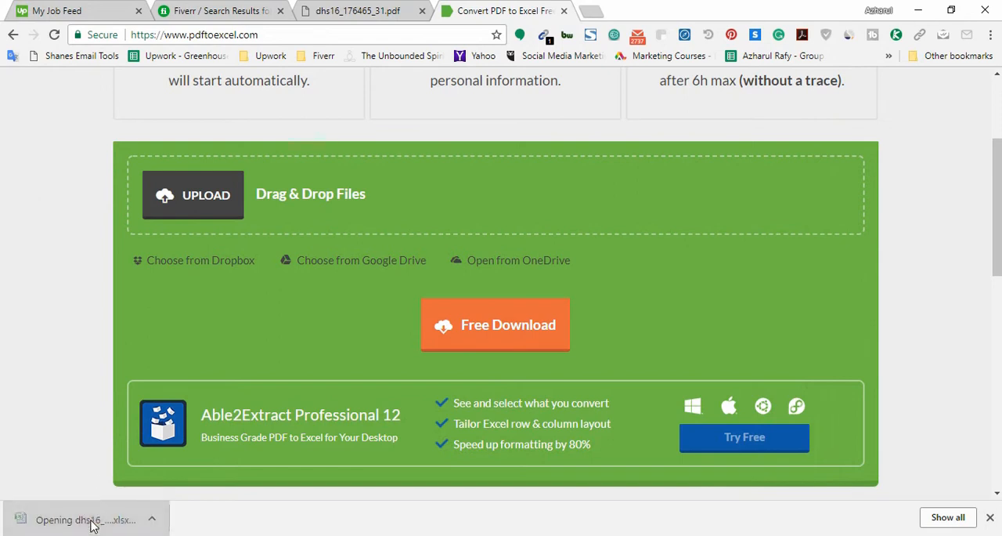
# Step: Open dhs16_176465_31.xlsx in Excel and type 'hah kha' into cell A10 to test editing
pyautogui.click(94, 519)
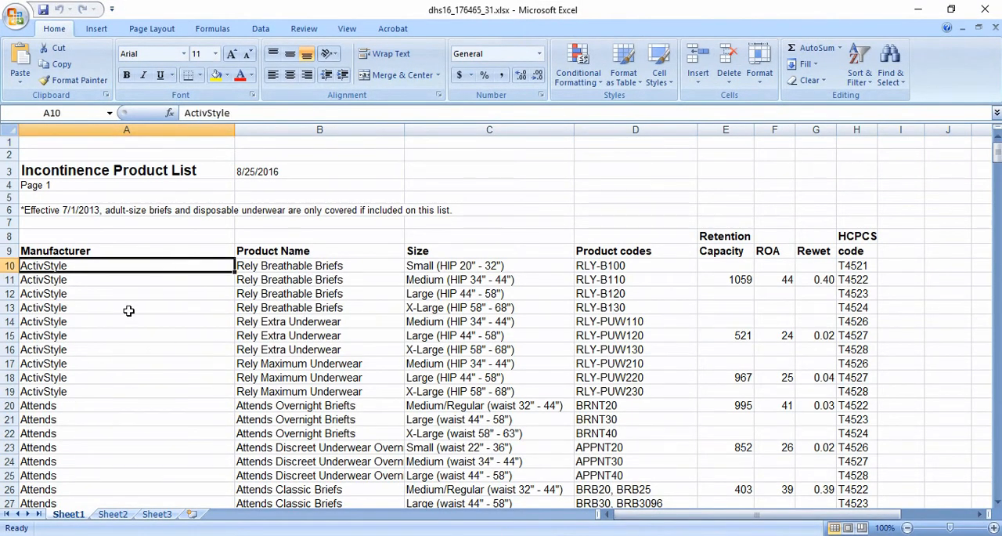
pyautogui.click(107, 251)
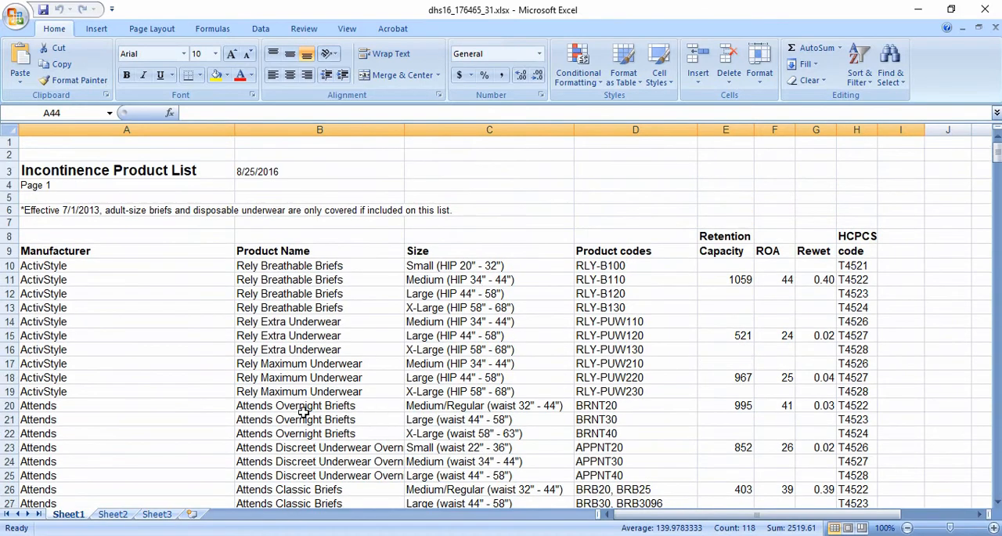
pyautogui.doubleClick(44, 265)
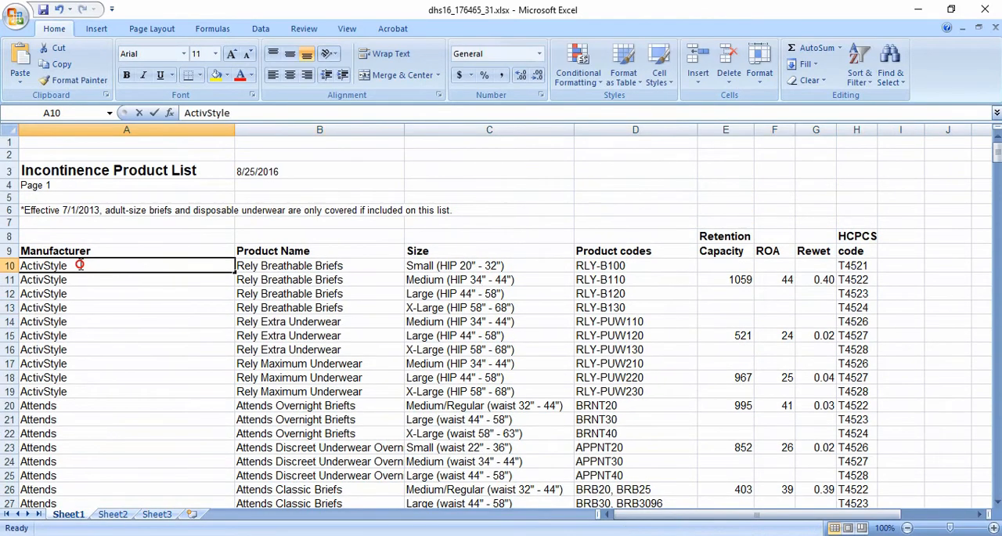
pyautogui.write('hah kha')
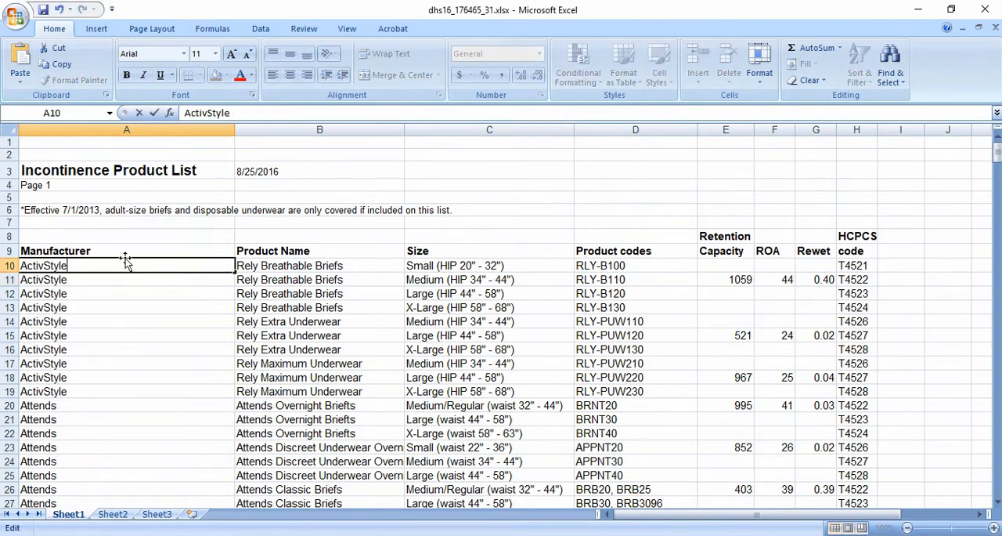
pyautogui.click(320, 279)
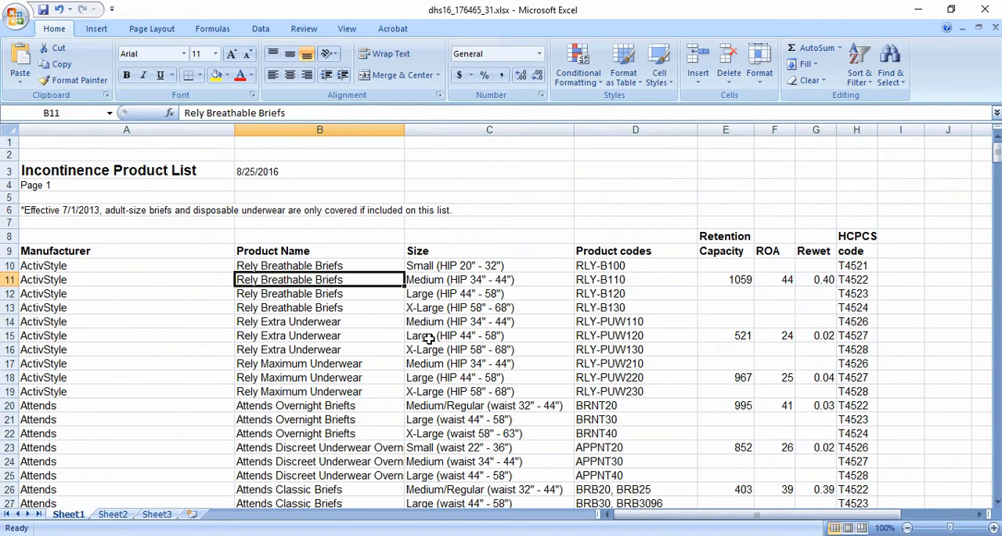
pyautogui.scroll(-3)
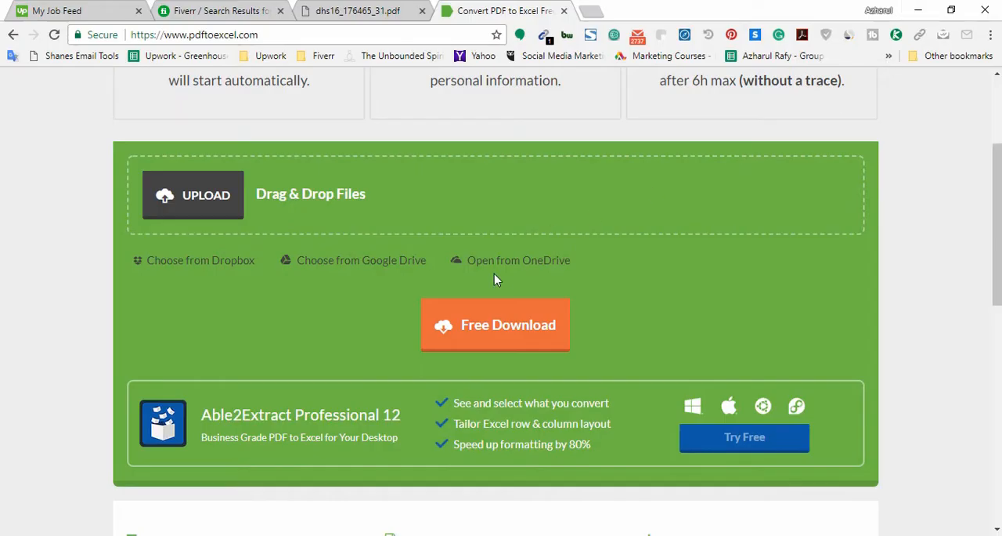
# Step: Switch to the dhs16_176465_31.pdf tab to compare its rows against the workbook
pyautogui.click(354, 10)
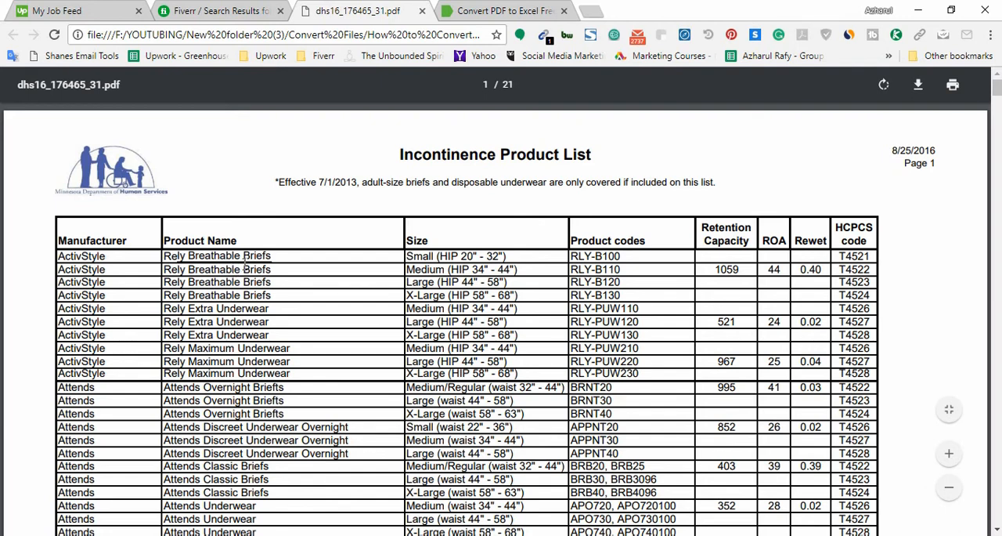
pyautogui.doubleClick(420, 255)
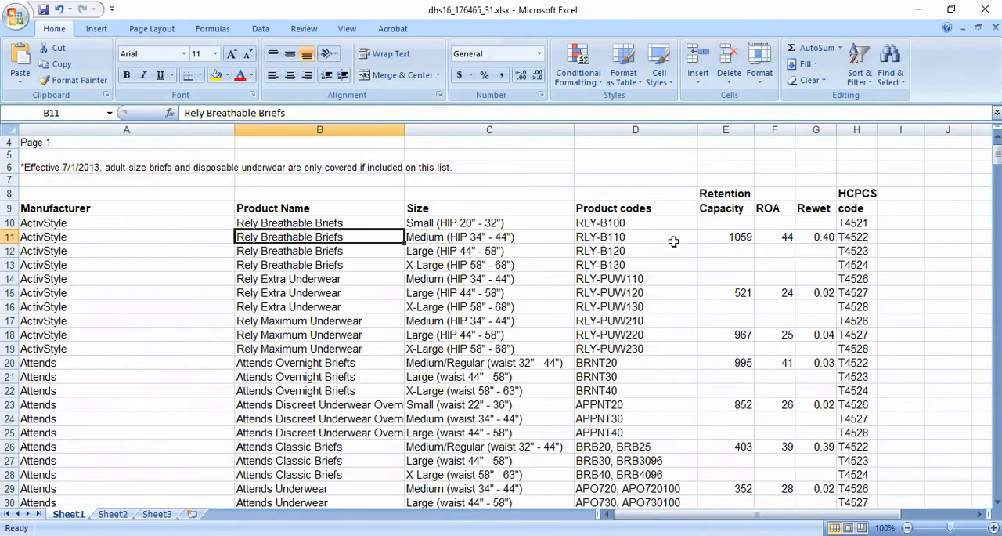
pyautogui.click(857, 222)
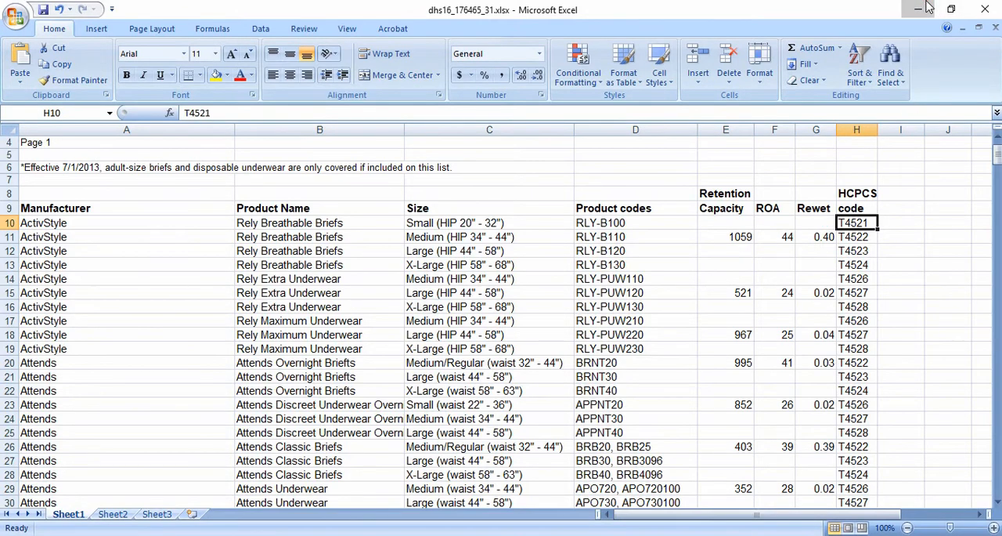
pyautogui.click(337, 10)
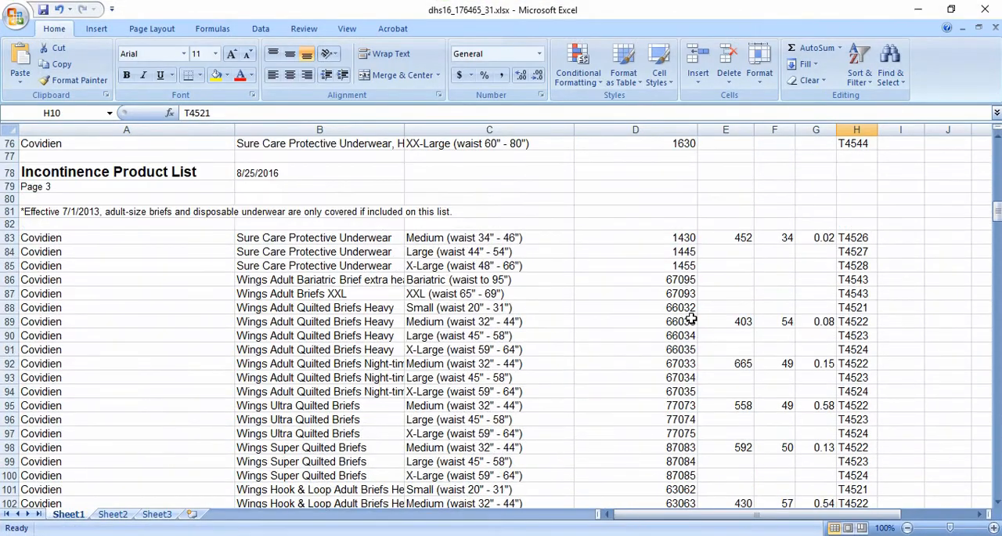
pyautogui.scroll(-3)
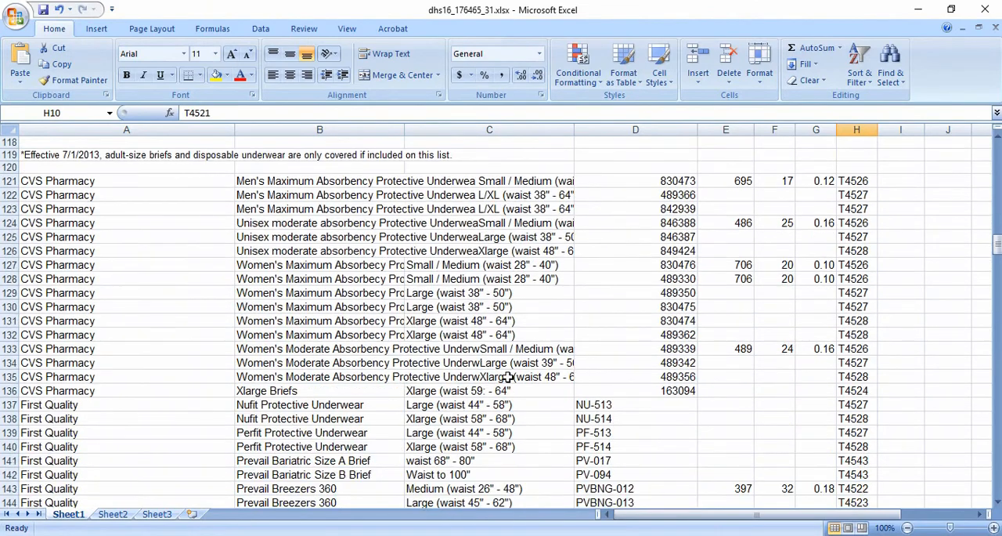
pyautogui.scroll(-3)
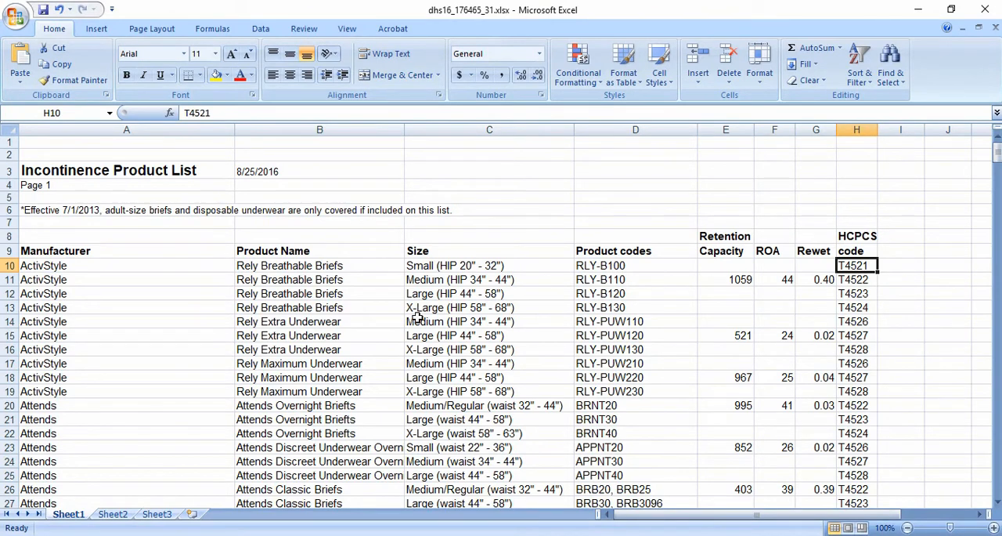
pyautogui.moveTo(564, 325)
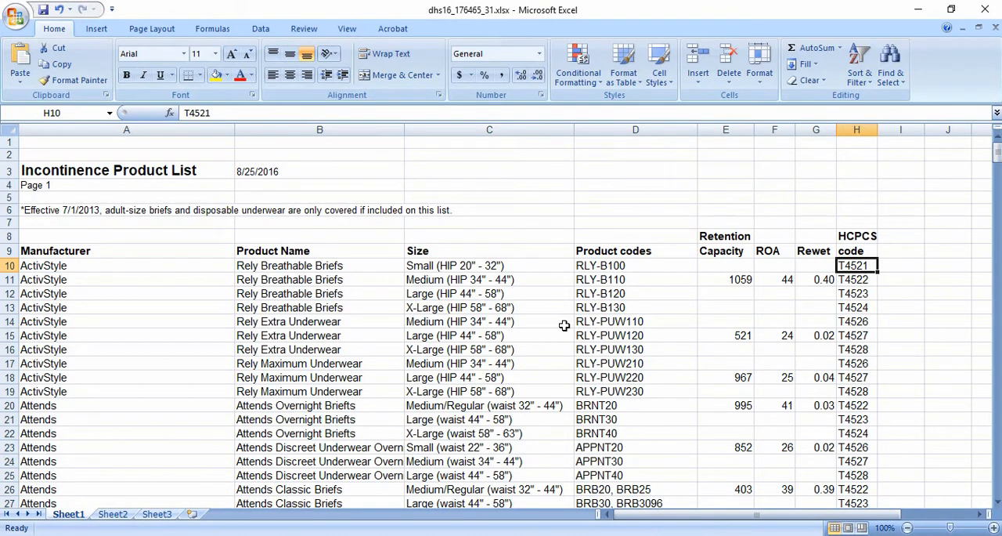
pyautogui.moveTo(553, 328)
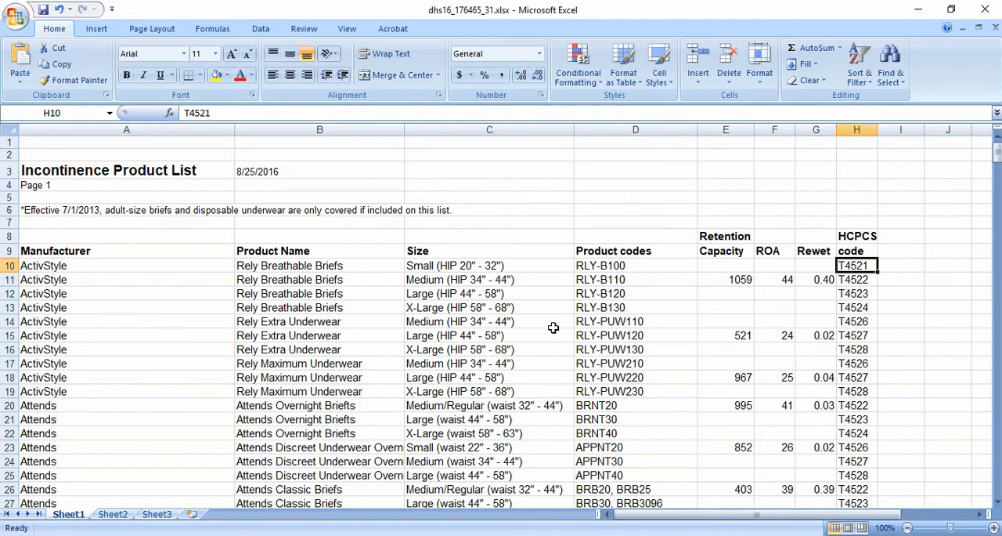
pyautogui.scroll(-3)
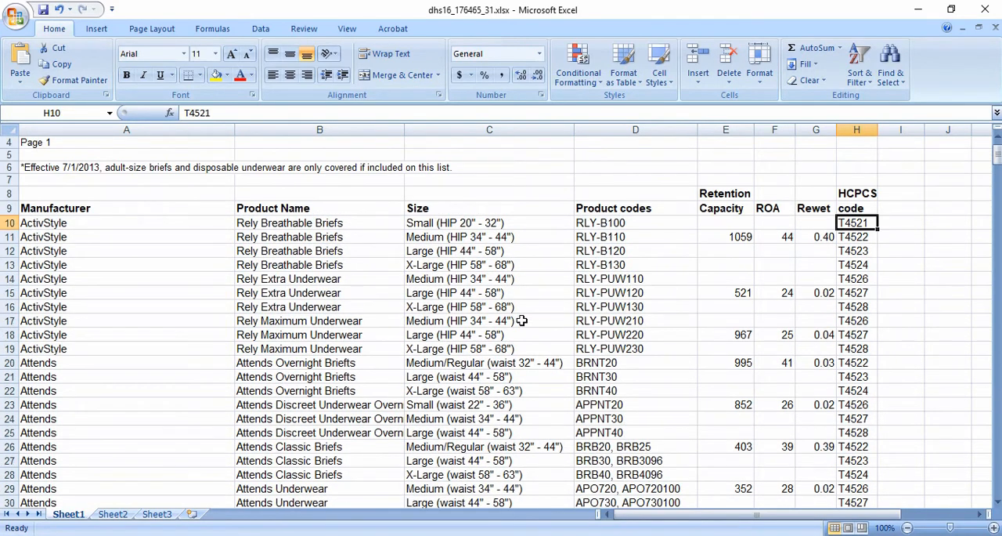
pyautogui.moveTo(966, 170)
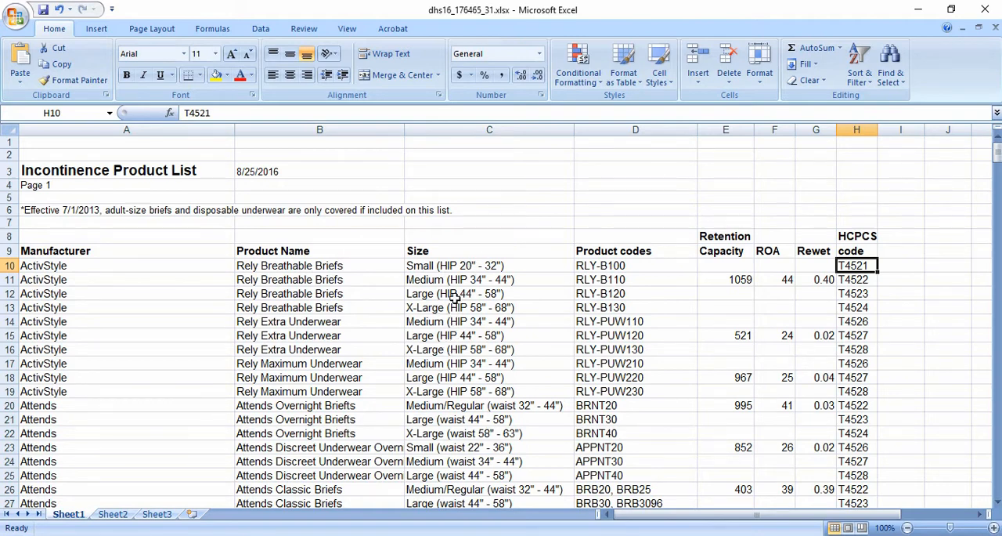
pyautogui.moveTo(459, 278)
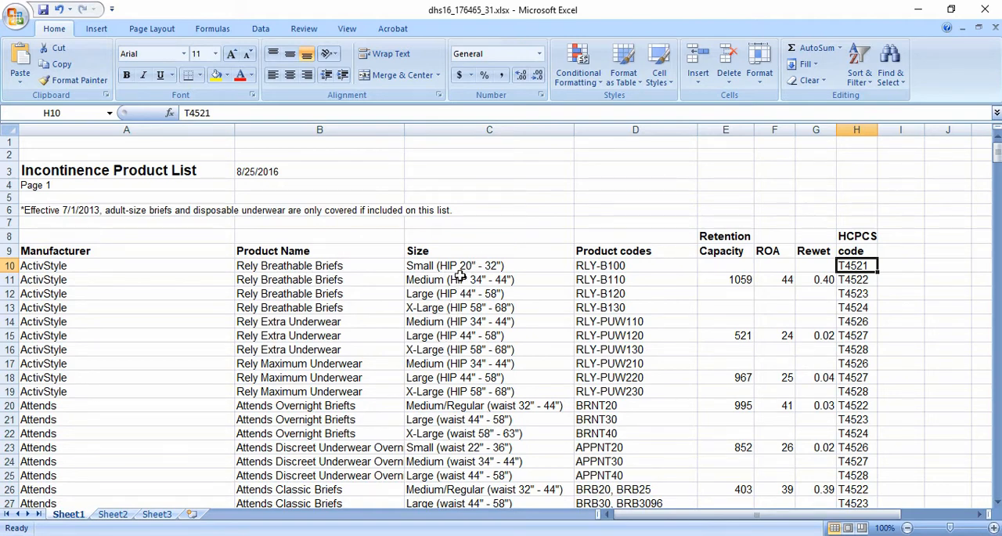